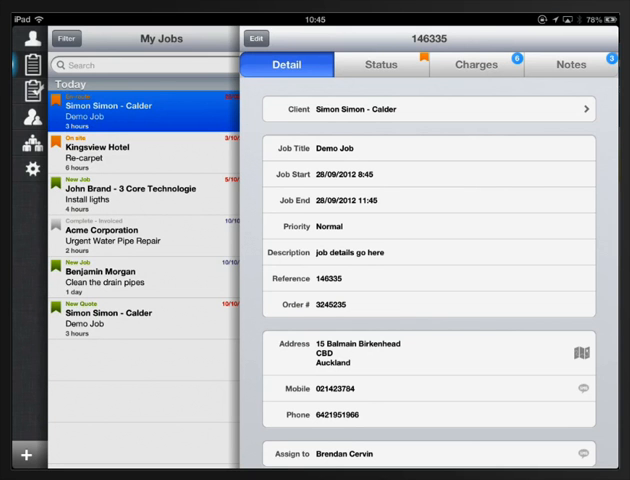
- Show job 146335's notes list and bring up the new-note type choices
click(572, 64)
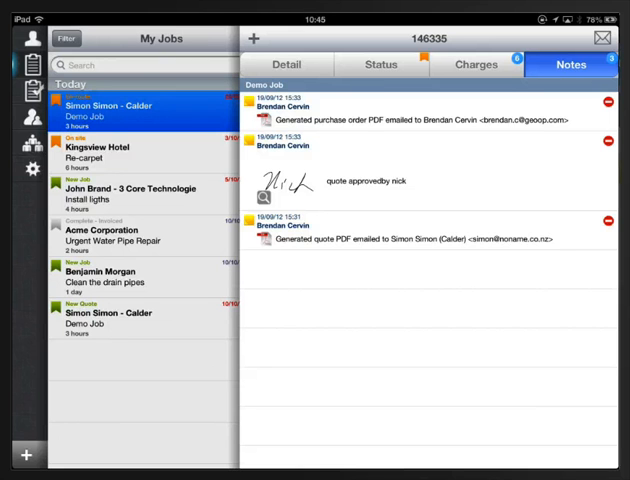
click(256, 38)
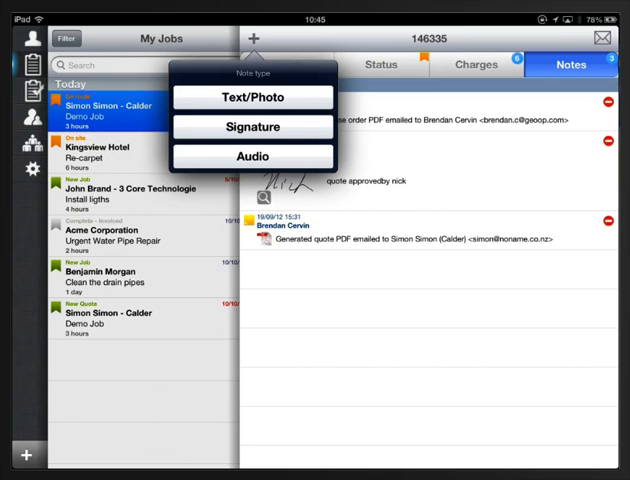
click(252, 96)
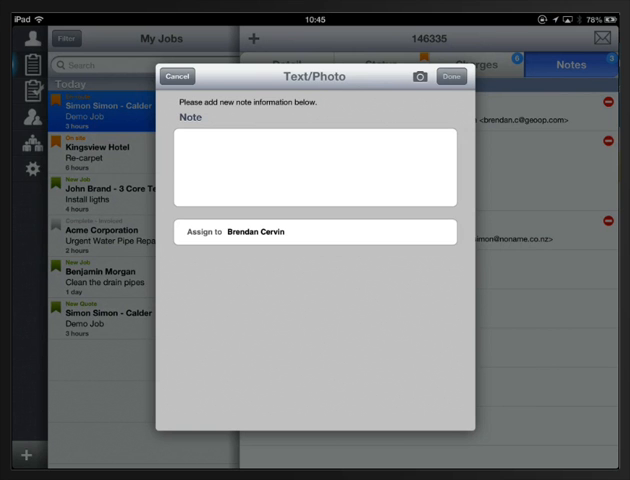
click(316, 170)
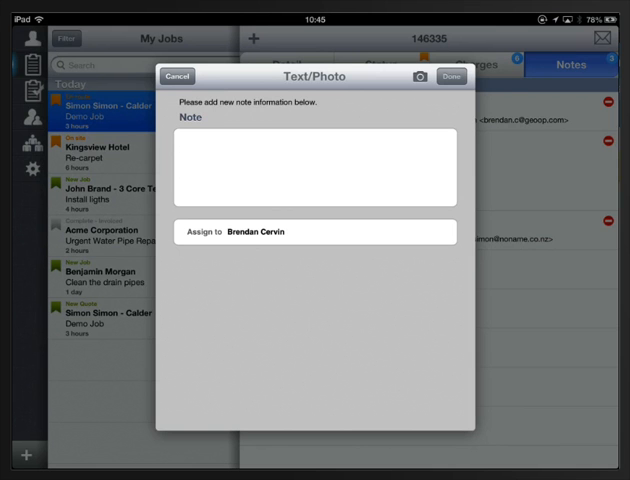
click(420, 76)
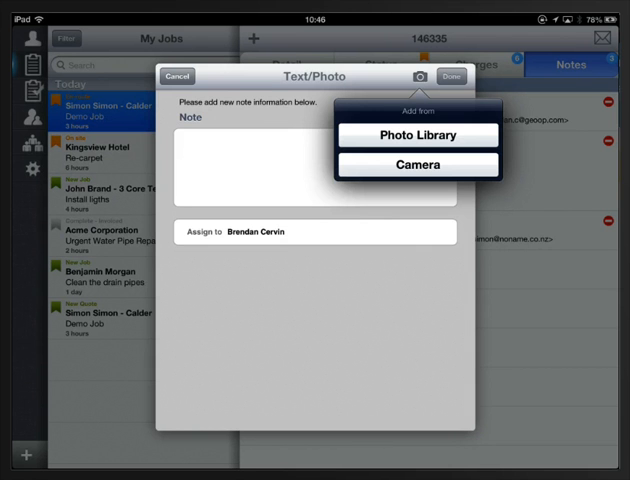
click(416, 164)
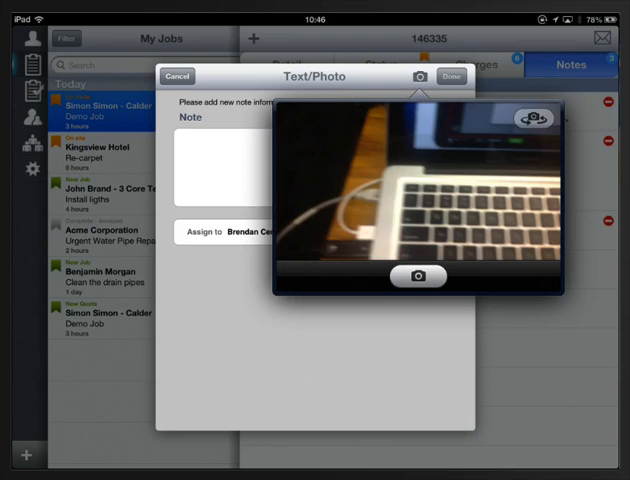
click(420, 276)
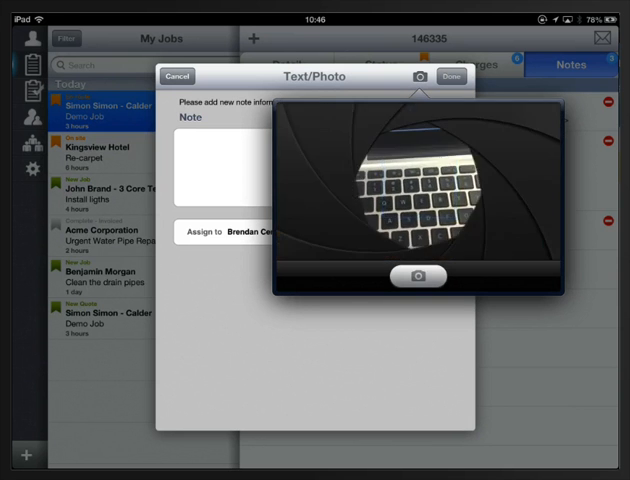
click(420, 276)
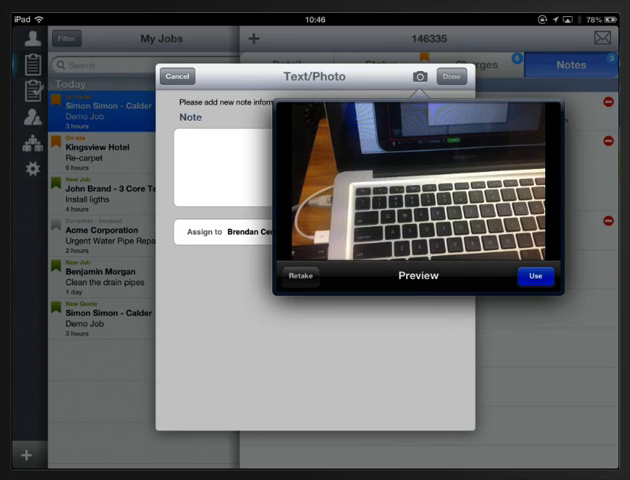
click(536, 276)
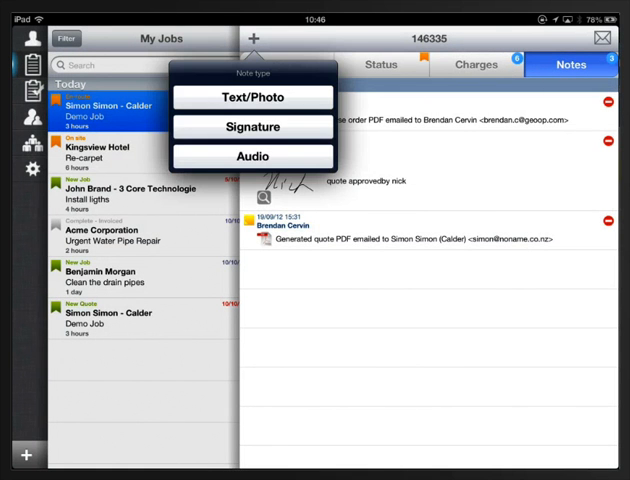
- Dismiss the menu, close the purchase order note, and choose an Audio note
click(252, 126)
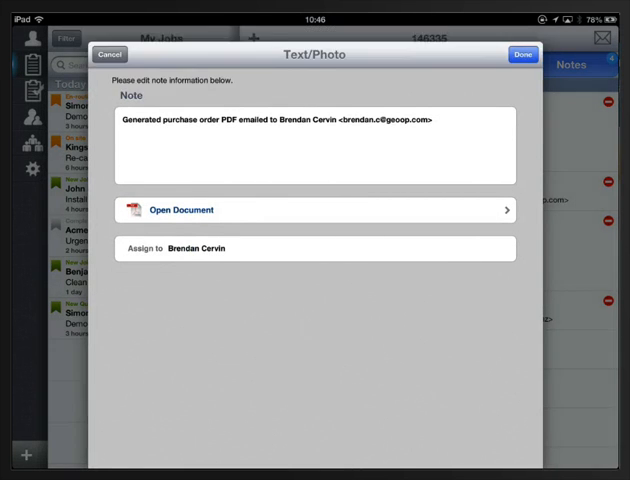
click(110, 54)
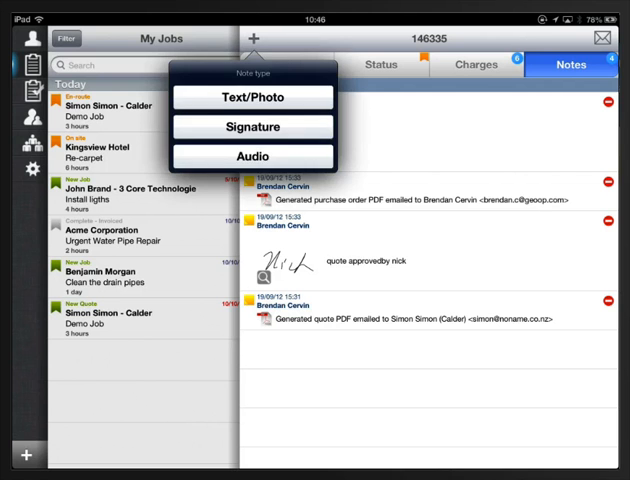
click(250, 156)
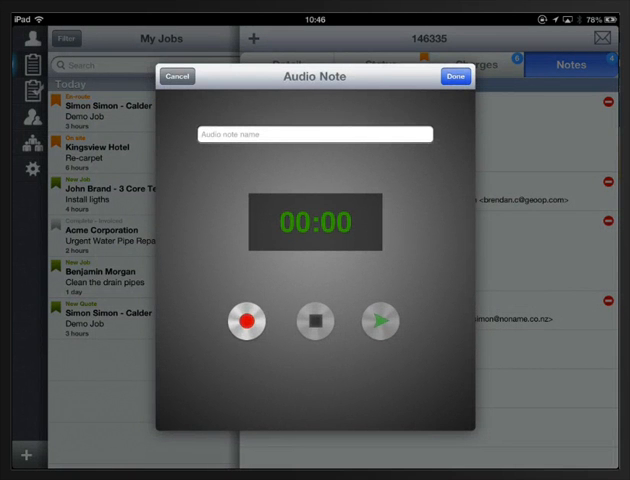